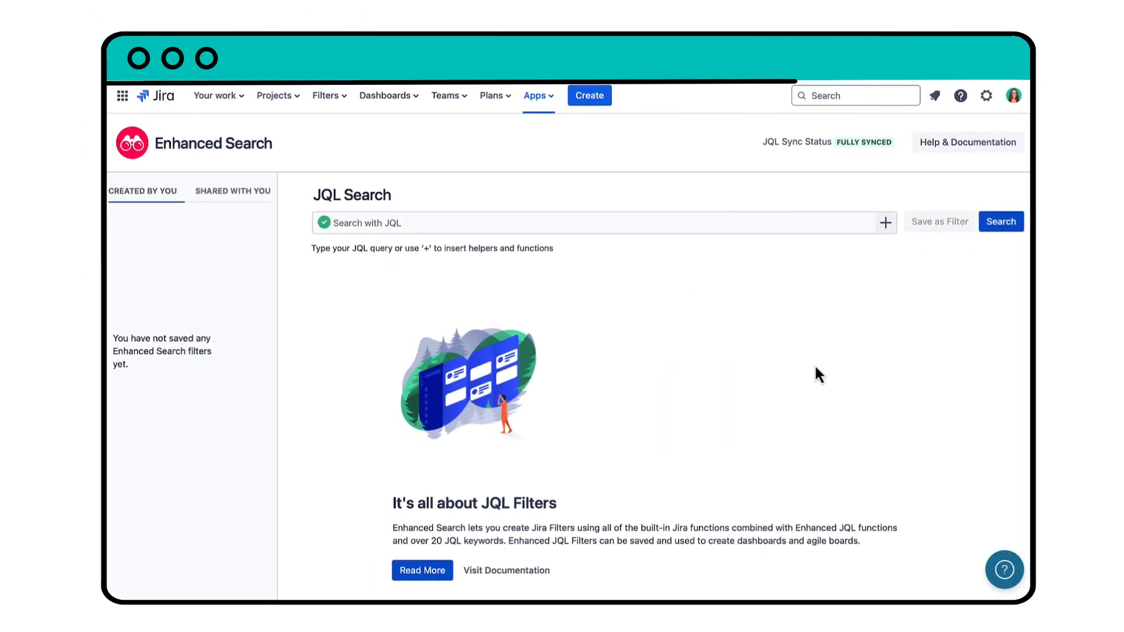
pyautogui.moveTo(893, 241)
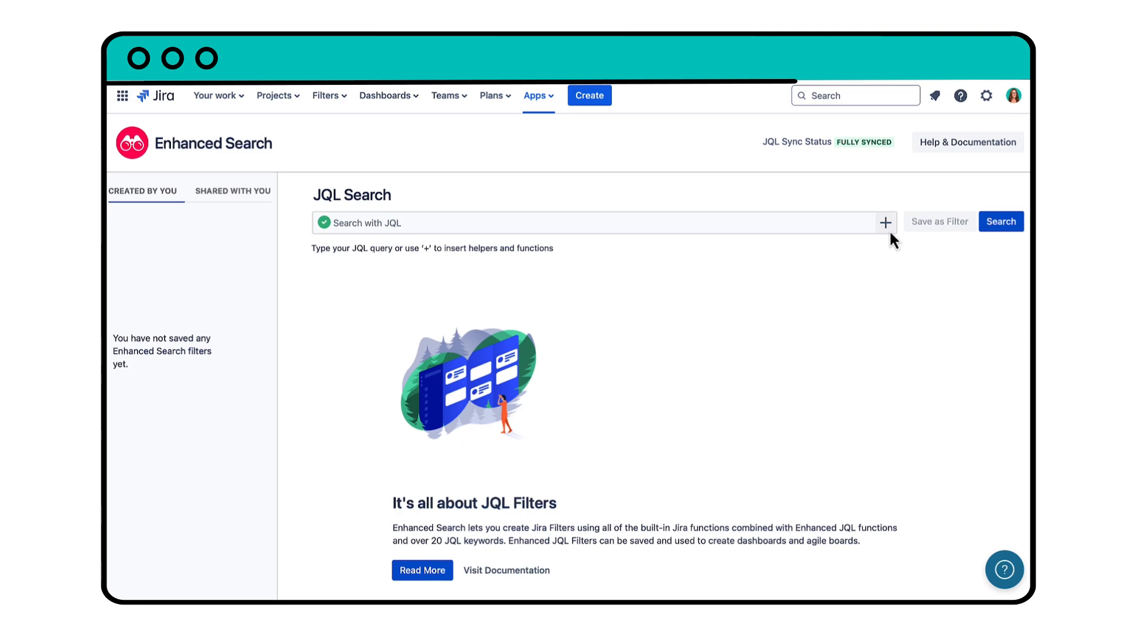
pyautogui.moveTo(886, 223)
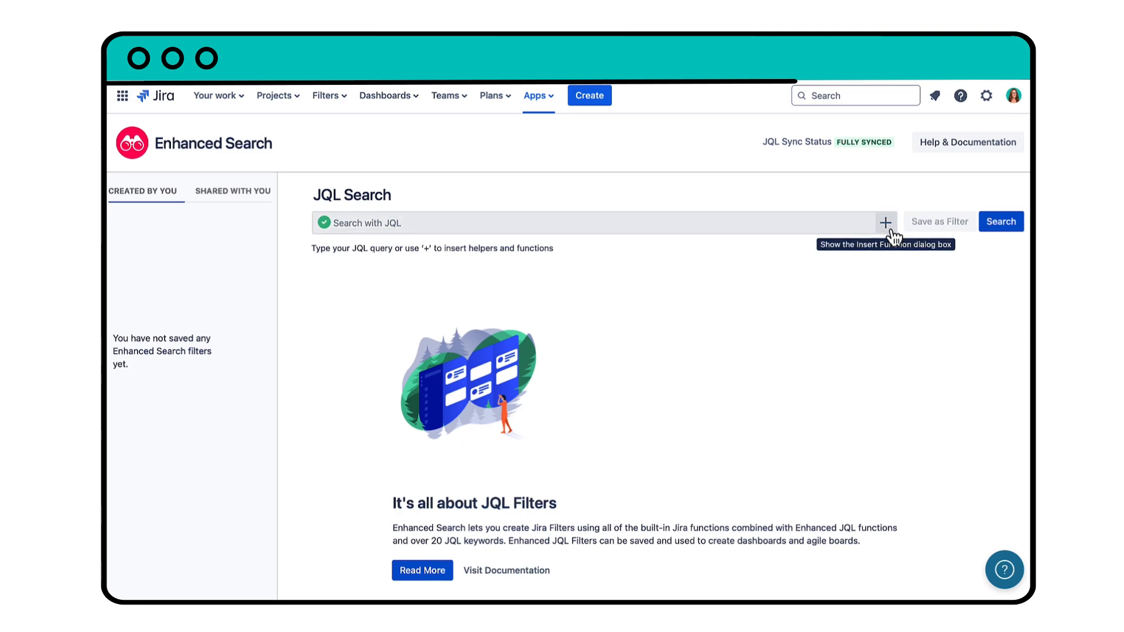
# Build a linkedIssuesOf function with subquery 'issue = CSE-54' and link name 'blocks'
pyautogui.click(885, 223)
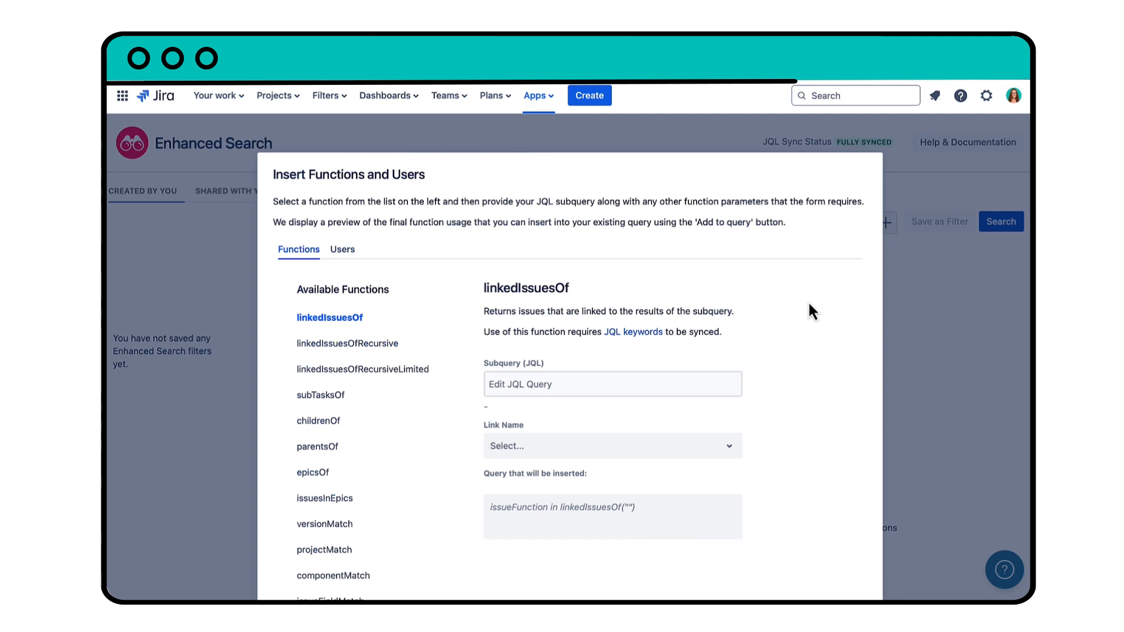
pyautogui.click(329, 317)
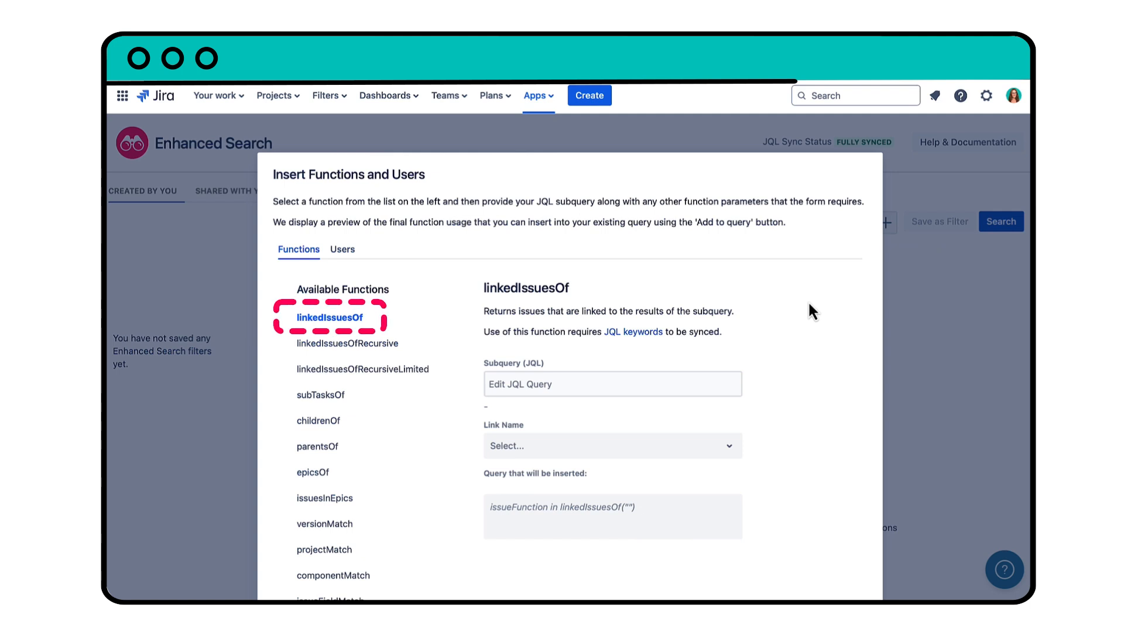
pyautogui.click(611, 383)
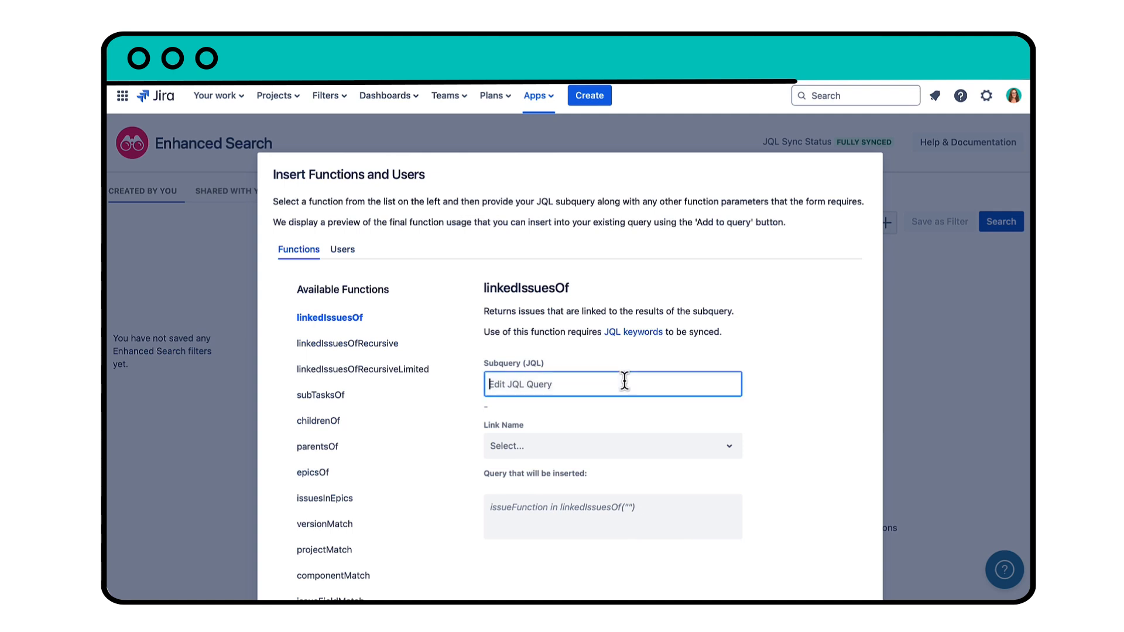
pyautogui.write('issue =')
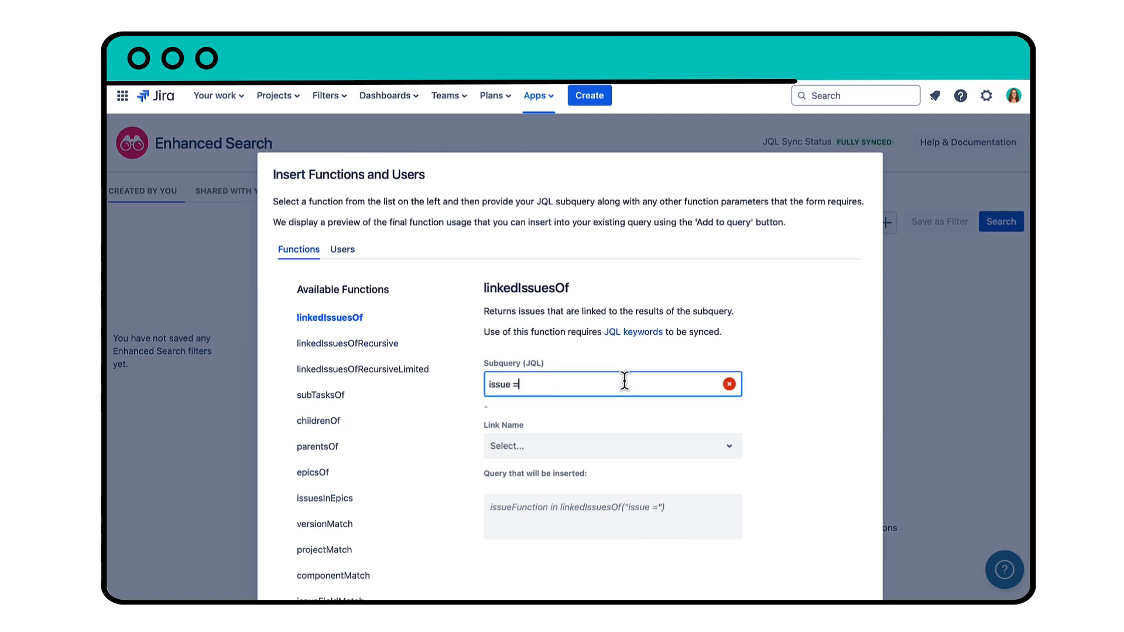
pyautogui.write('CSE-54')
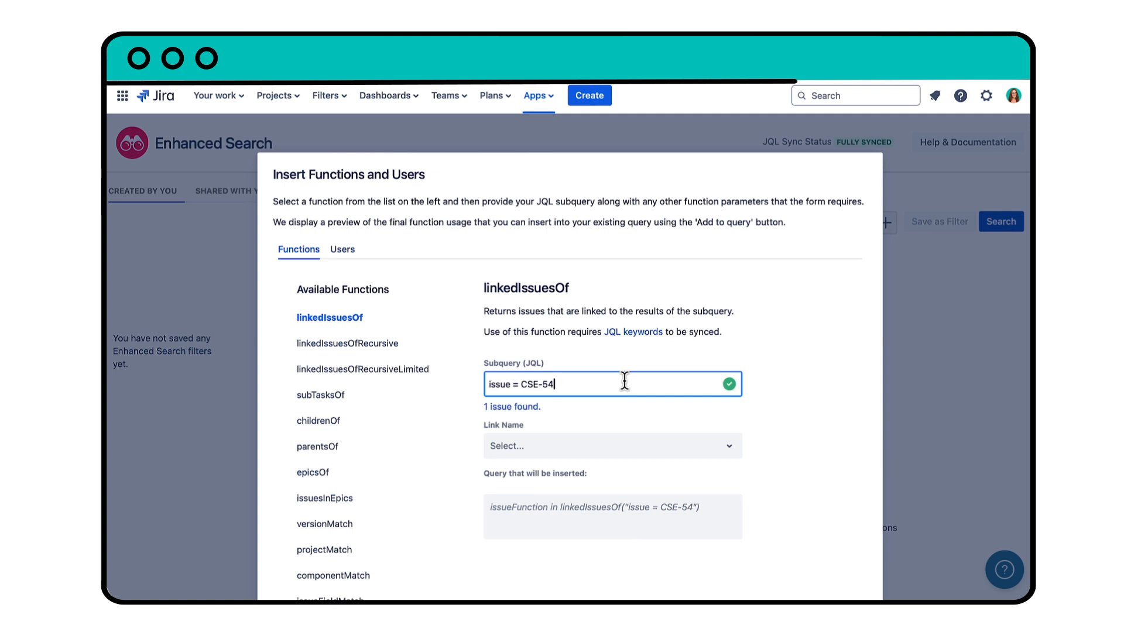
pyautogui.click(611, 445)
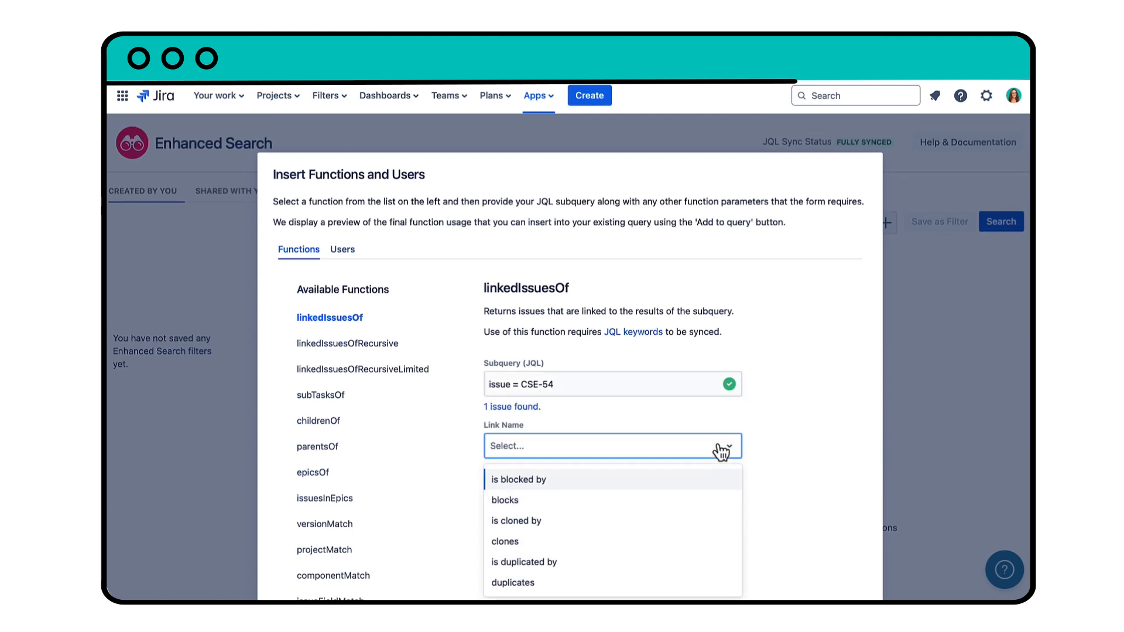
pyautogui.click(505, 499)
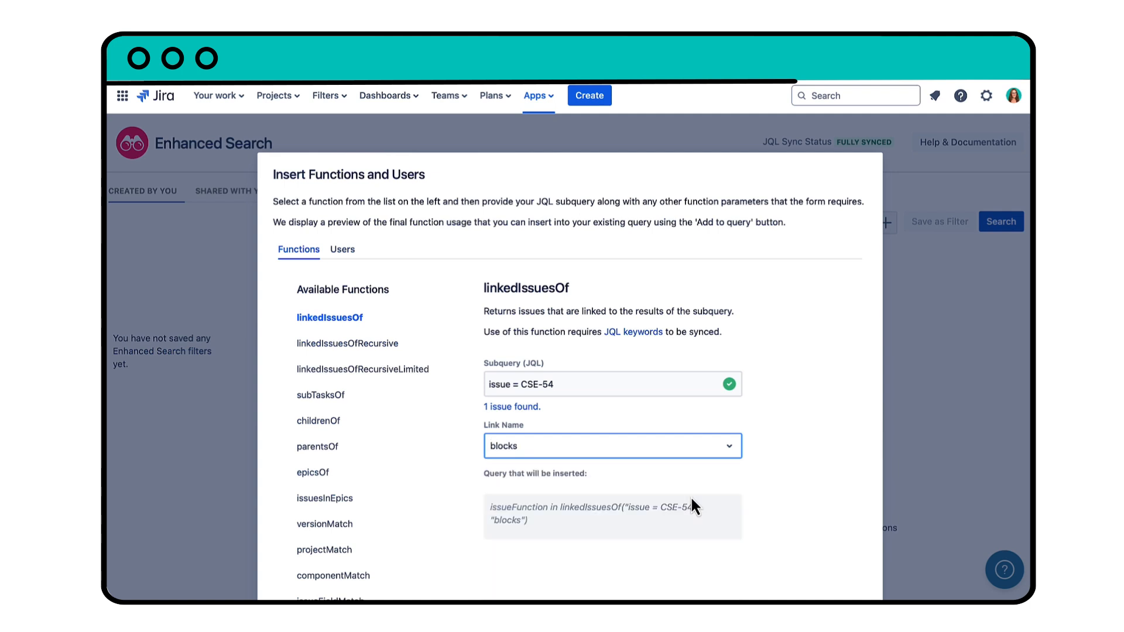
pyautogui.scroll(-3)
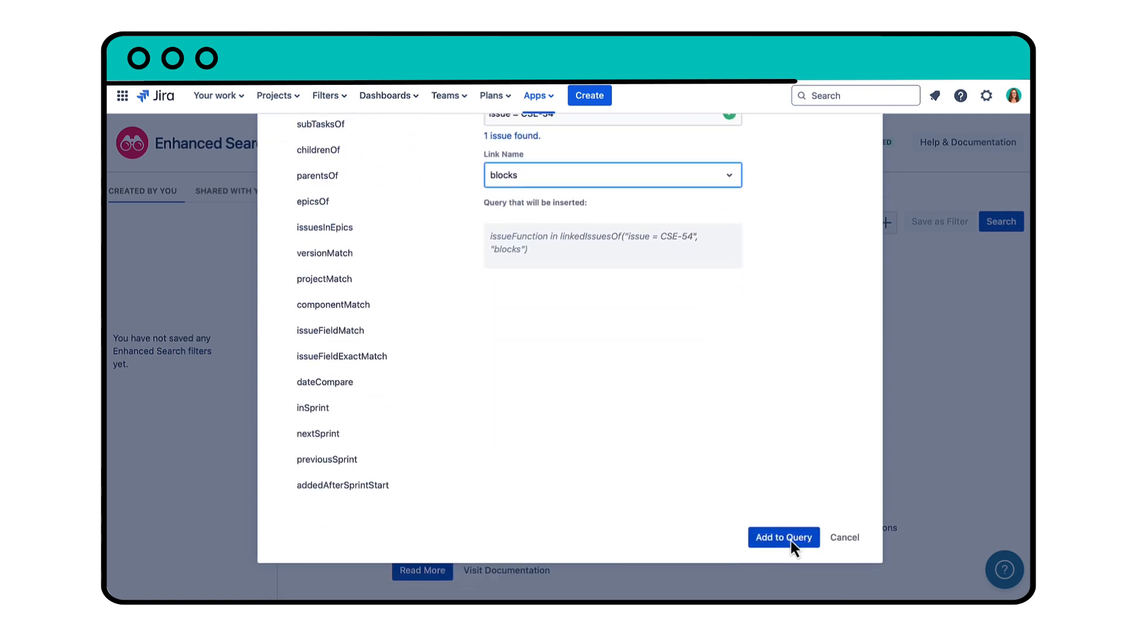
# Insert the linkedIssuesOf function into the JQL and run it, returning CSE-55, CSE-53 and CSE-51
pyautogui.click(783, 537)
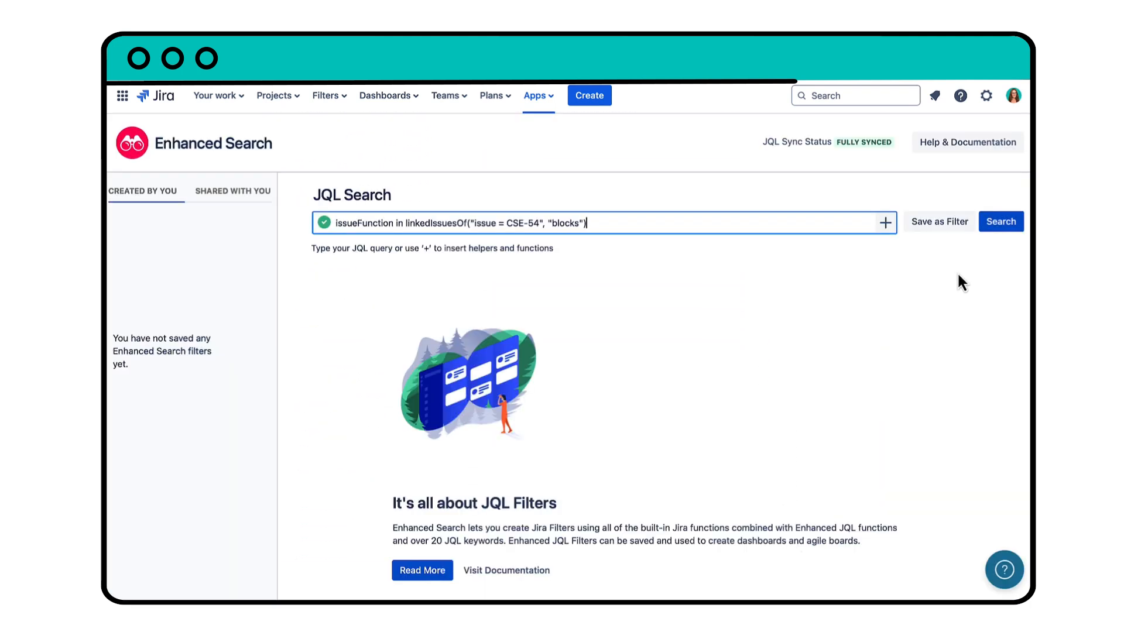
pyautogui.click(1000, 220)
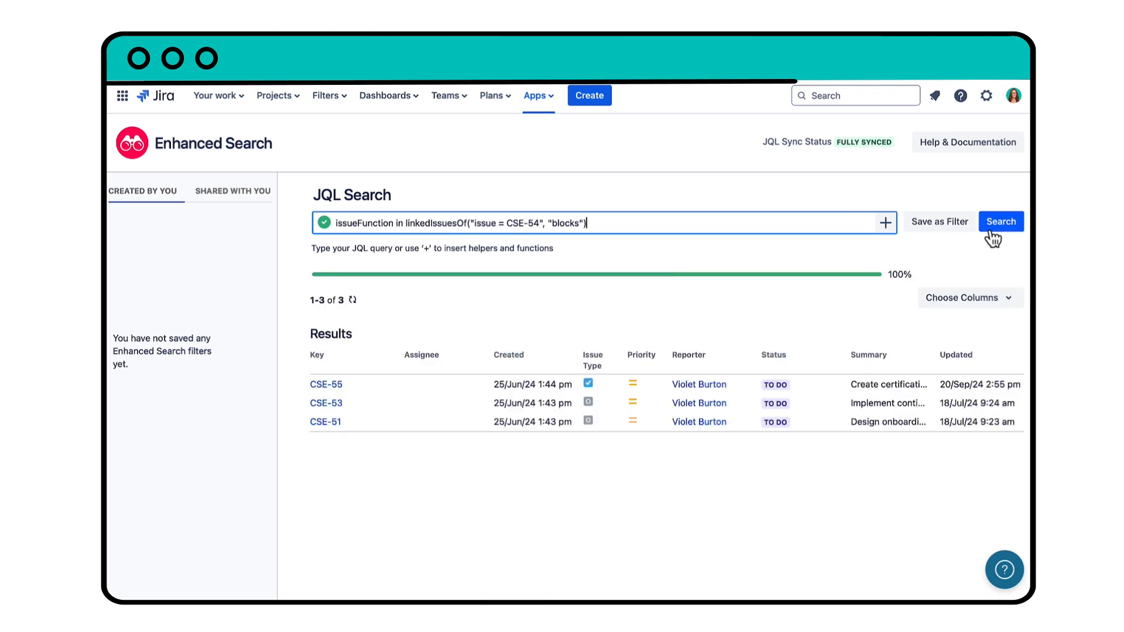
pyautogui.moveTo(472, 364)
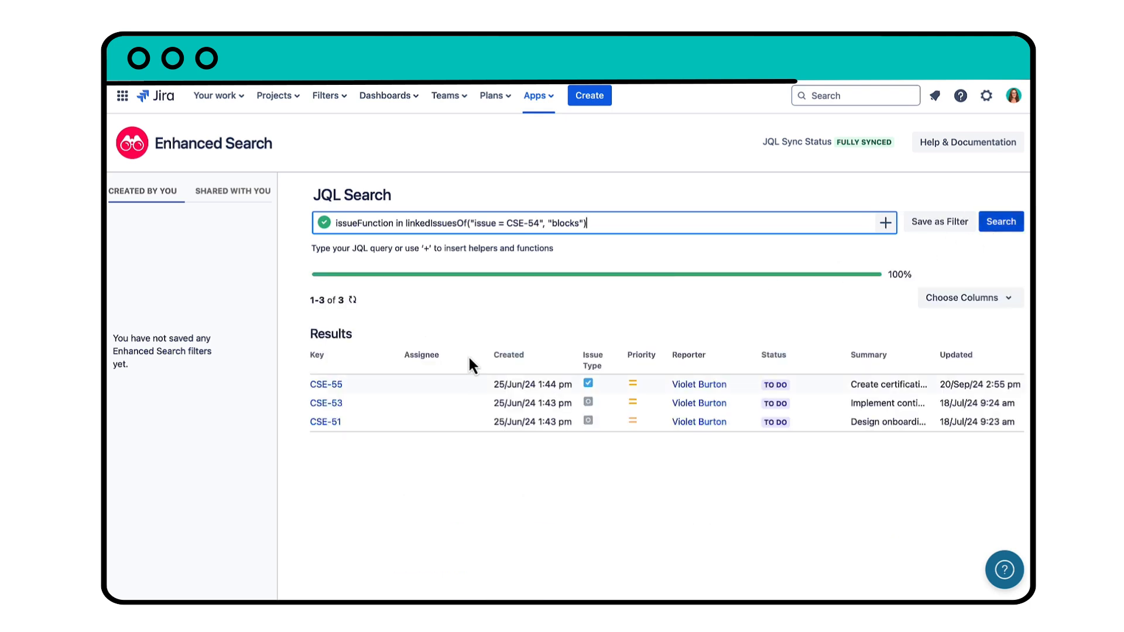
pyautogui.click(326, 384)
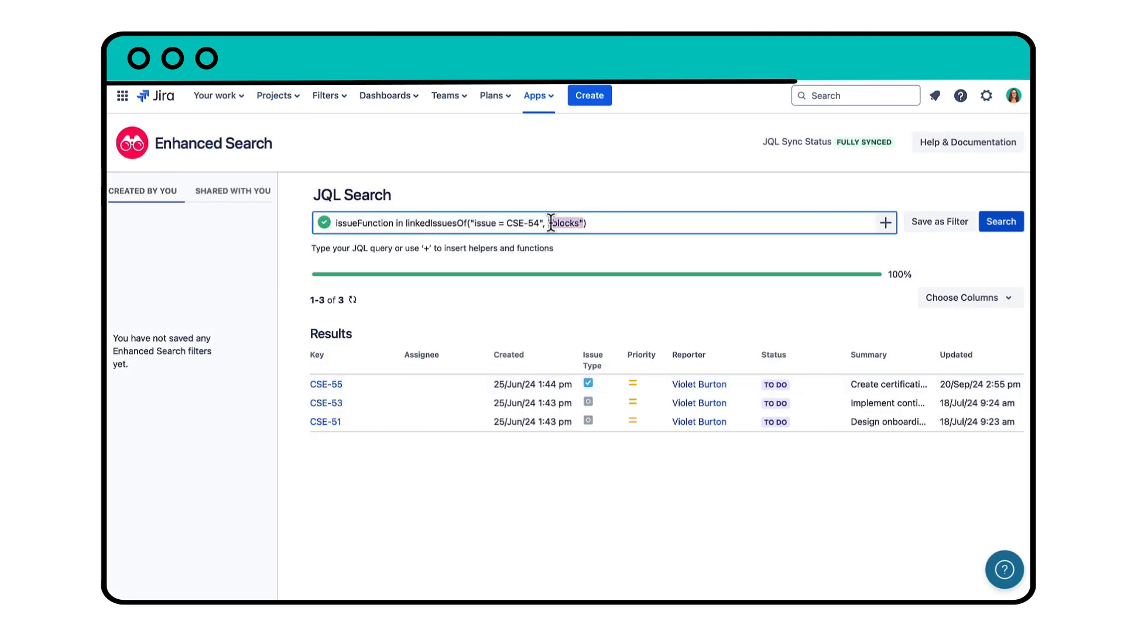
# Remove the 'blocks' argument, rerun for five linked issues, and open CSE-62
pyautogui.press('Backspace')
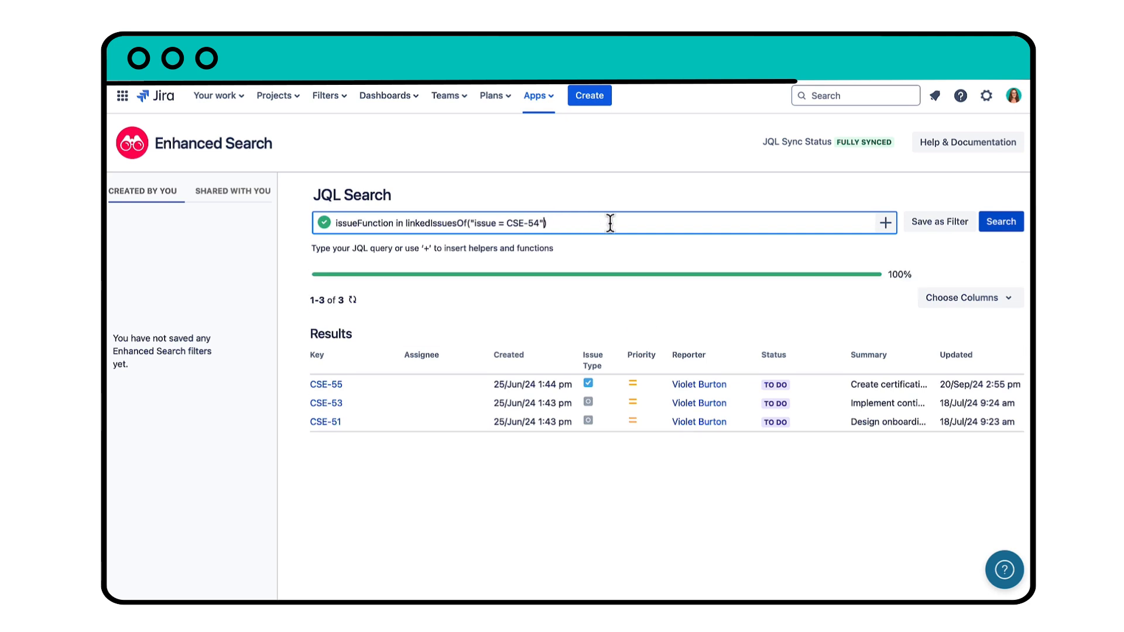
pyautogui.click(1001, 221)
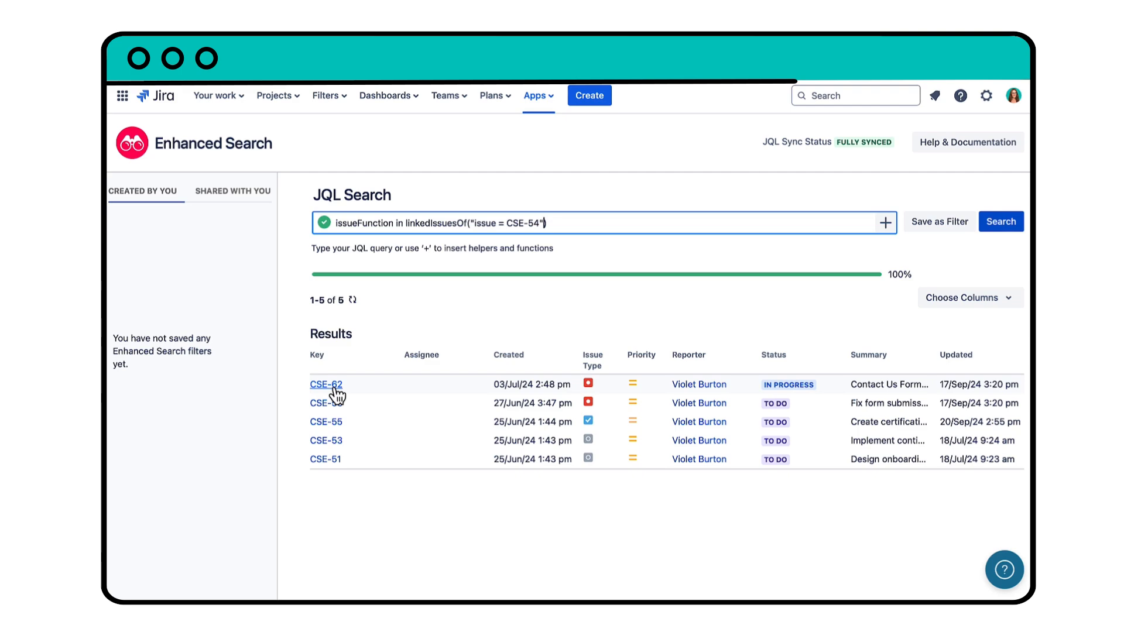
pyautogui.click(326, 384)
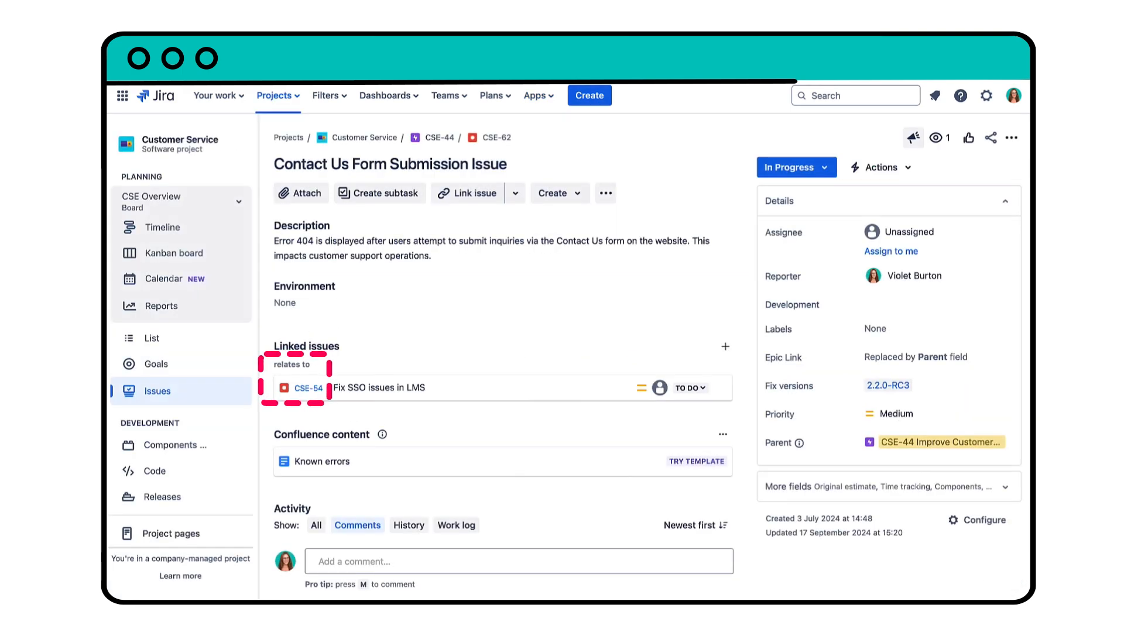